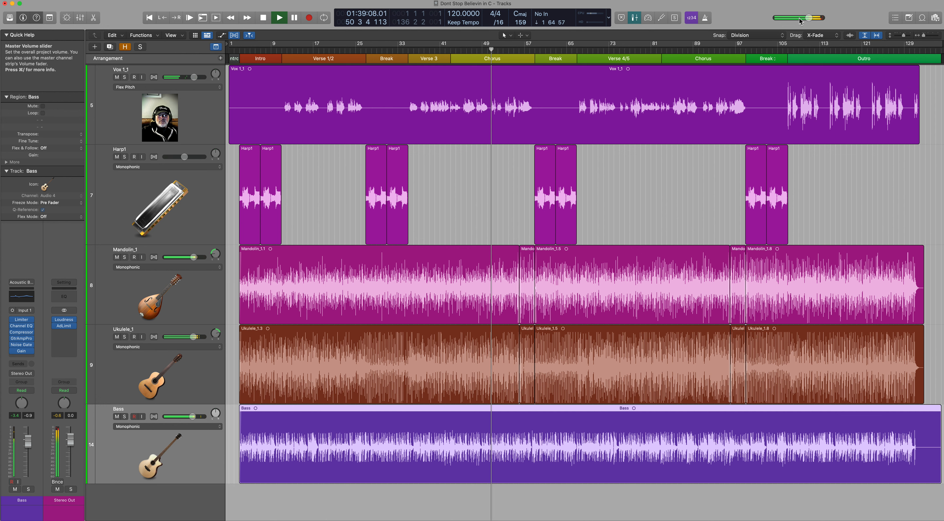
pyautogui.click(278, 17)
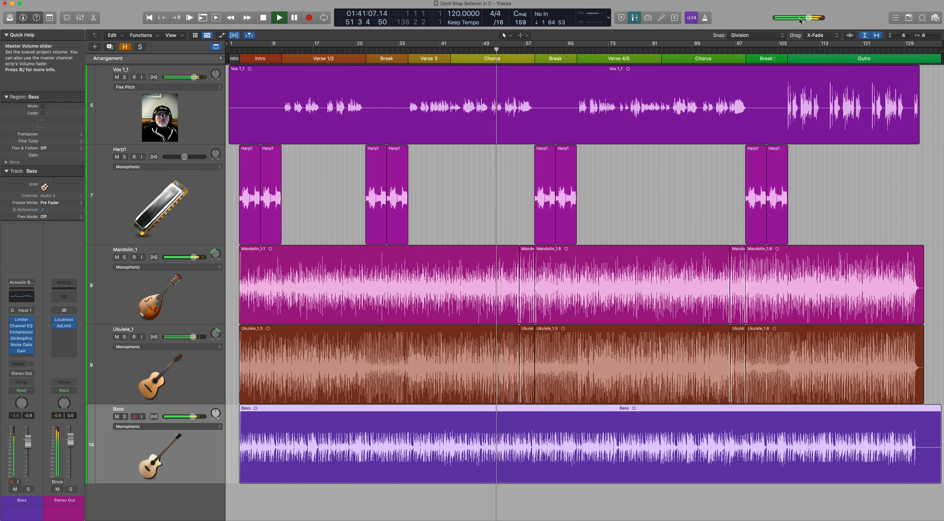